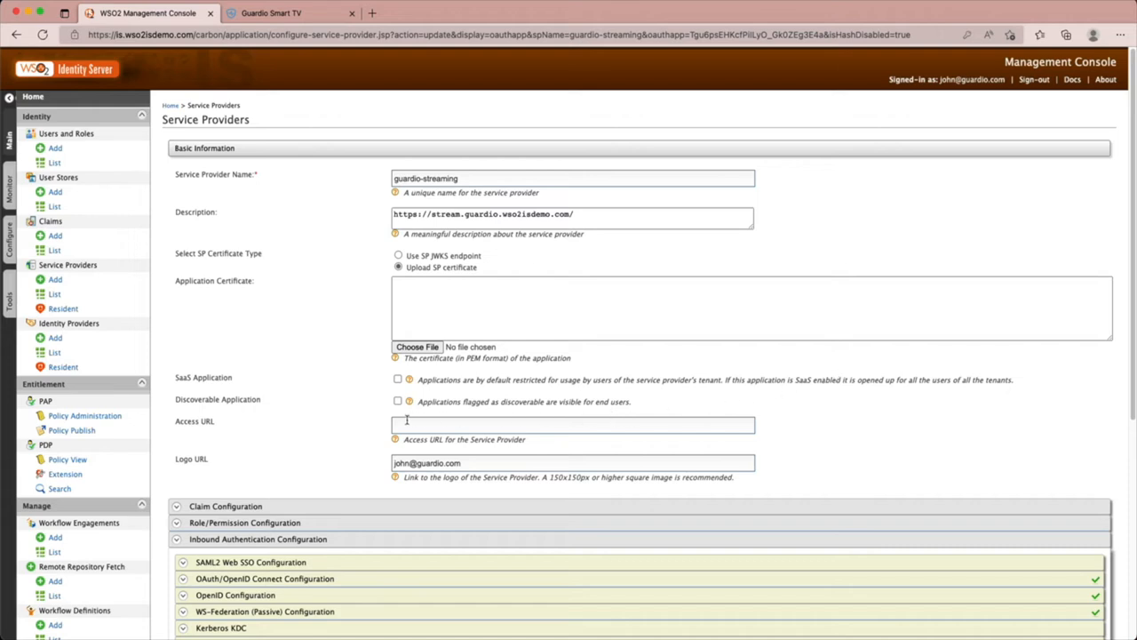
Step: Expand guardio-streaming's Inbound Authentication to its OAuth/OpenID Connect Configuration and start editing it
{"action": "scroll", "scroll_direction": "down", "scroll_amount": 3}
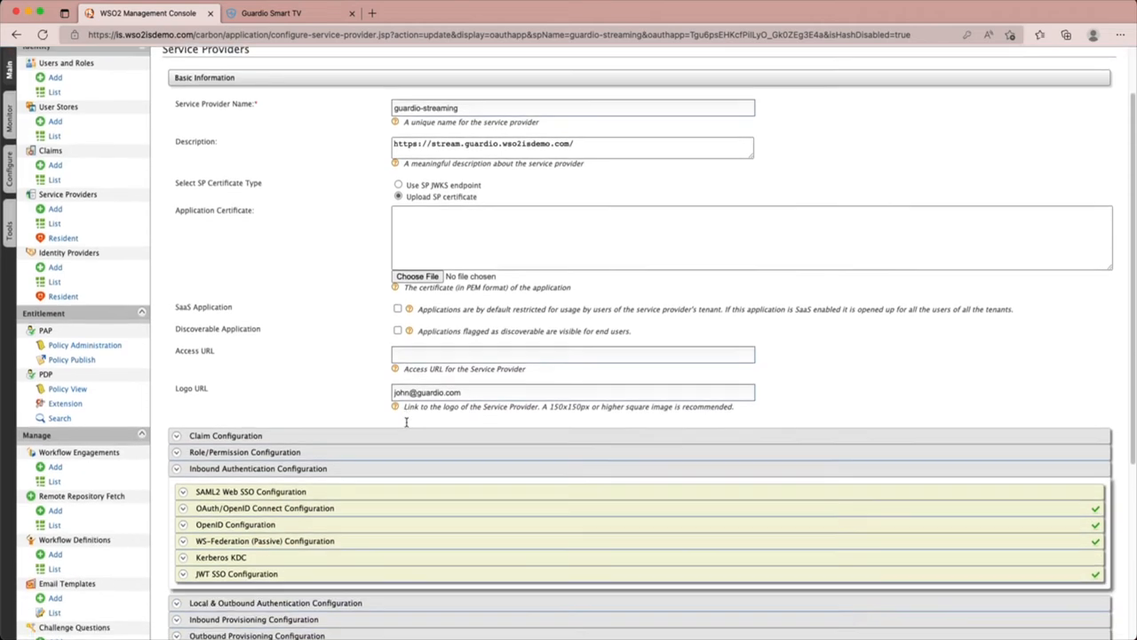
{"action": "scroll", "scroll_direction": "down", "scroll_amount": 3}
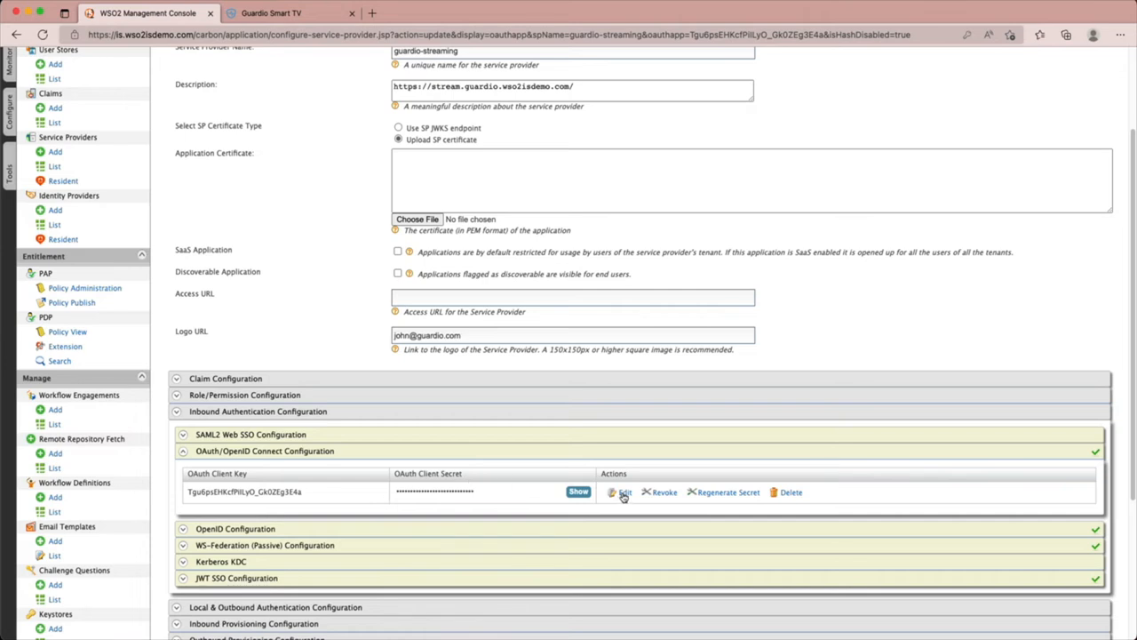
{"action": "left_click", "coordinate": [624, 491]}
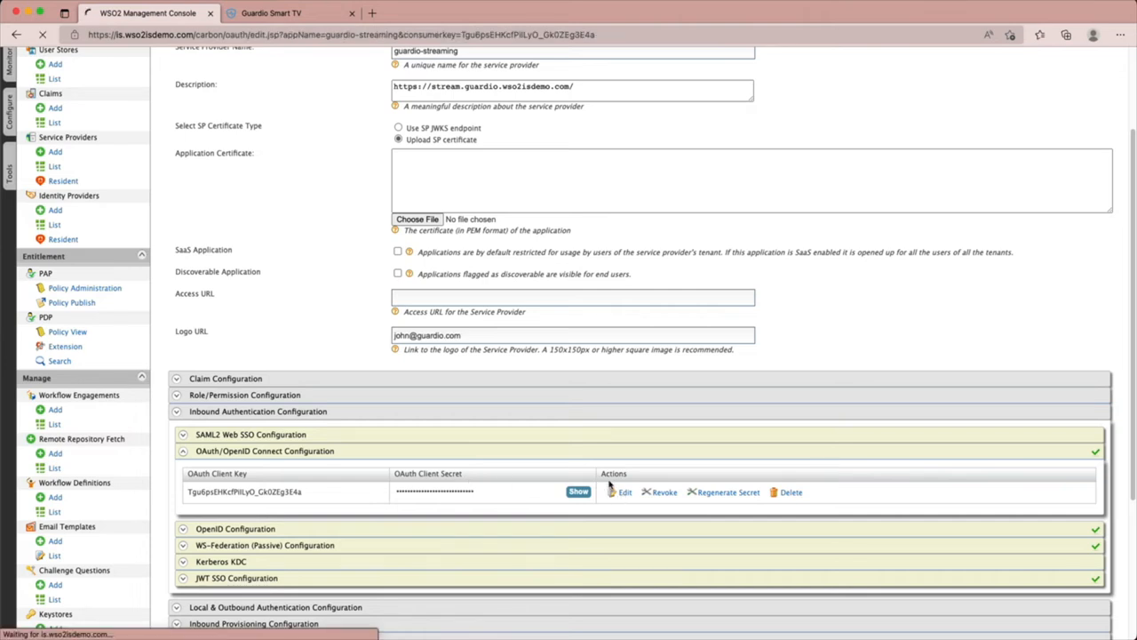
Step: Enable the device_code grant and secret-free authentication for guardio-streaming, then Update
{"action": "left_click", "coordinate": [625, 491]}
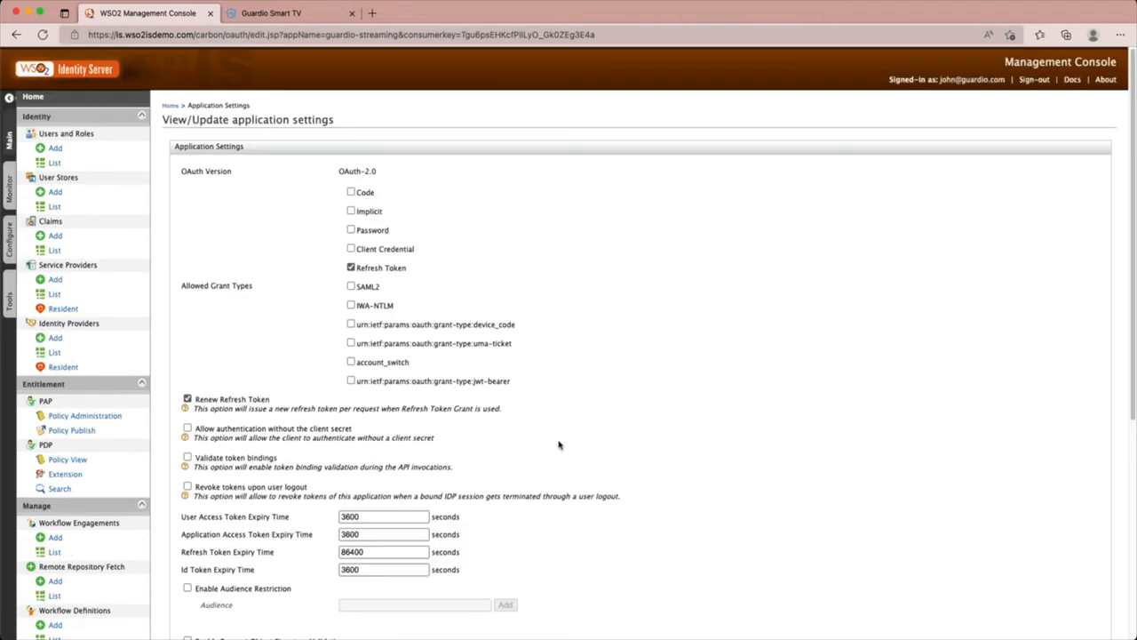
{"action": "mouse_move", "coordinate": [512, 329]}
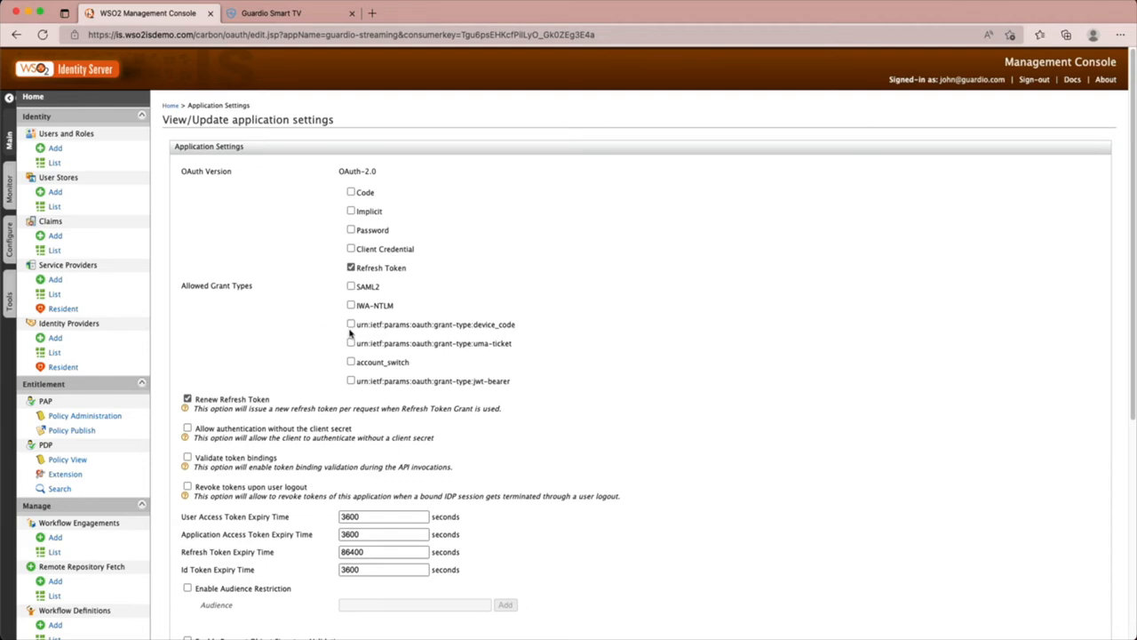
{"action": "left_click", "coordinate": [352, 324]}
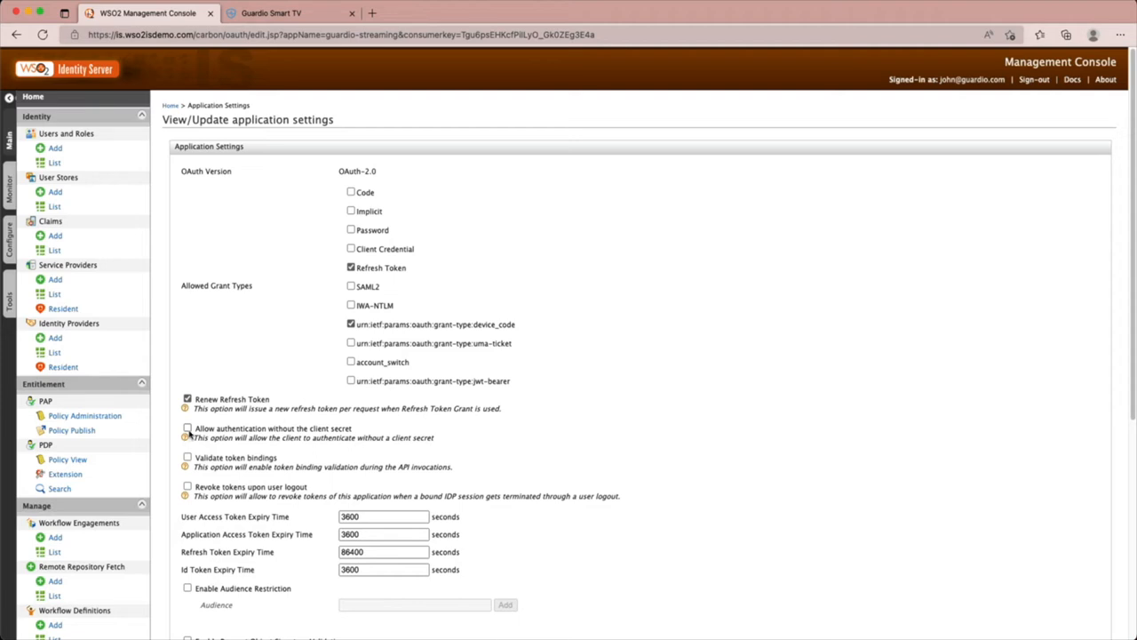
{"action": "scroll", "scroll_direction": "down", "scroll_amount": 3}
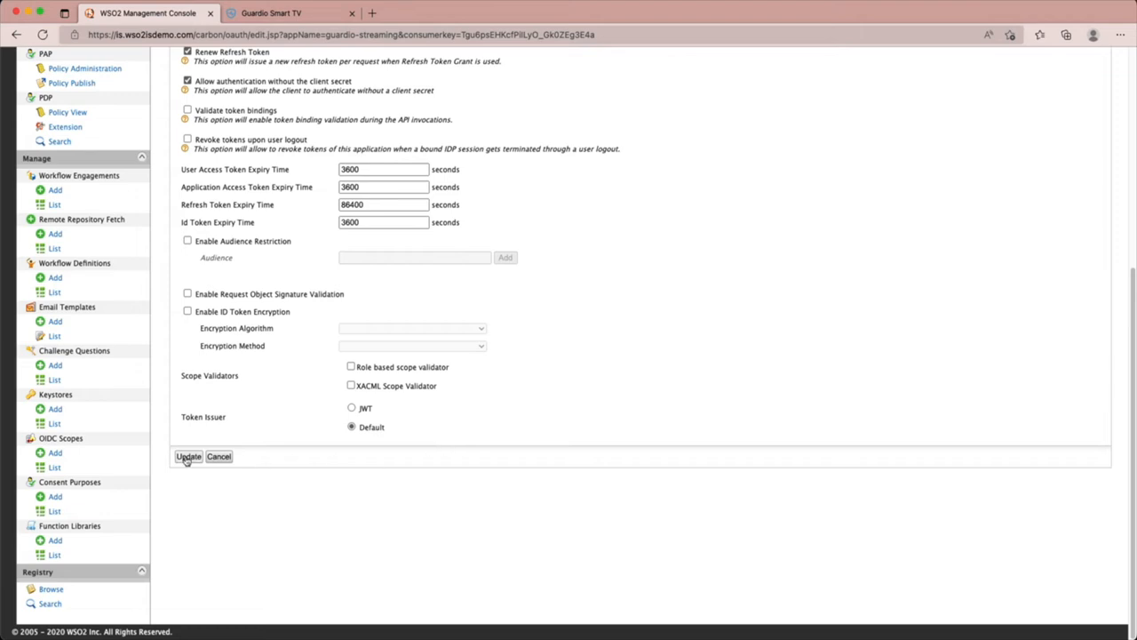
{"action": "left_click", "coordinate": [188, 455]}
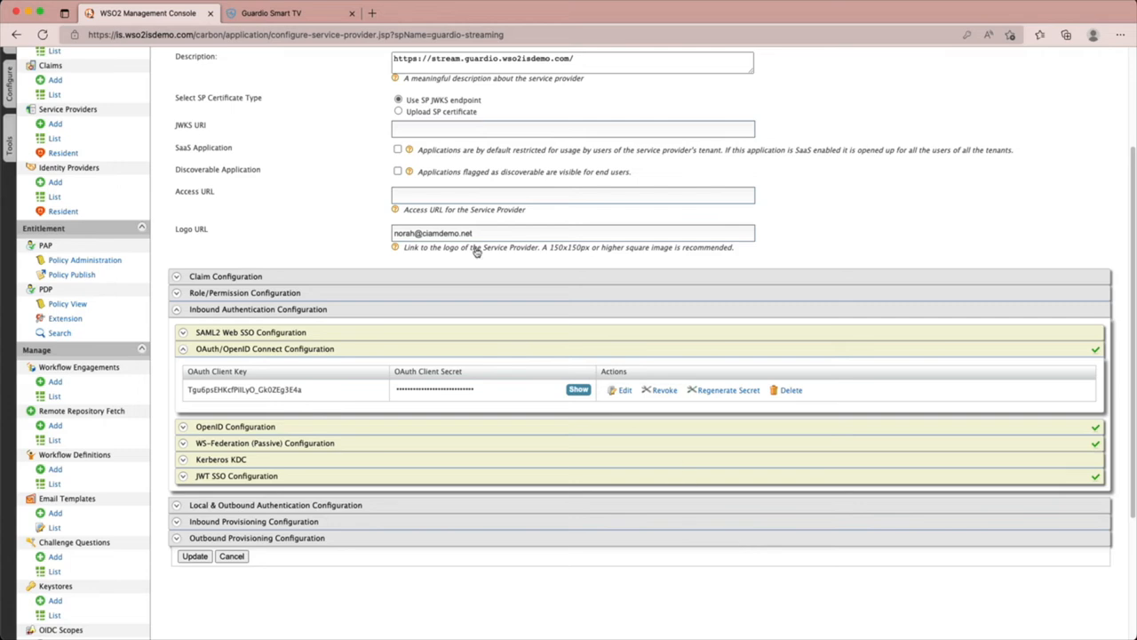
{"action": "left_click", "coordinate": [270, 13]}
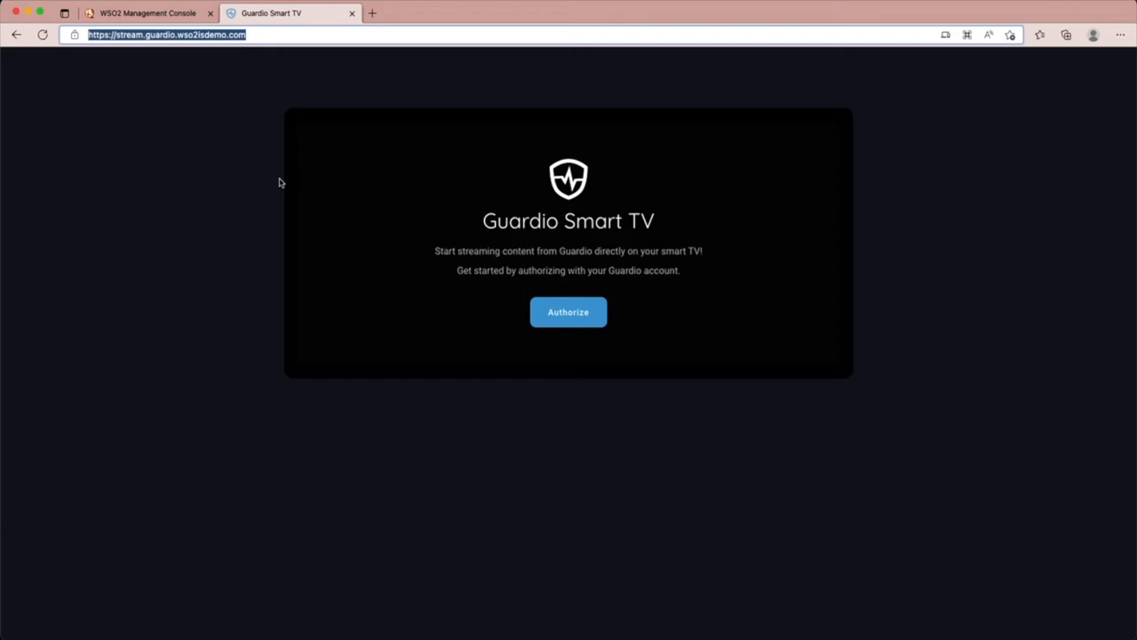
{"action": "left_click", "coordinate": [569, 313]}
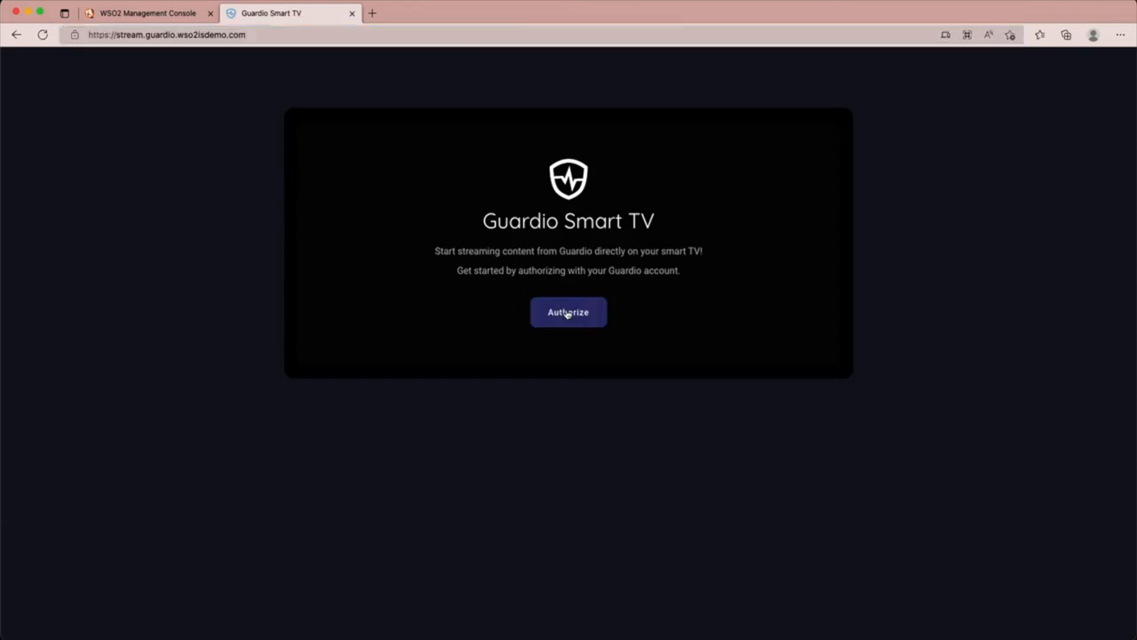
{"action": "left_click", "coordinate": [569, 313]}
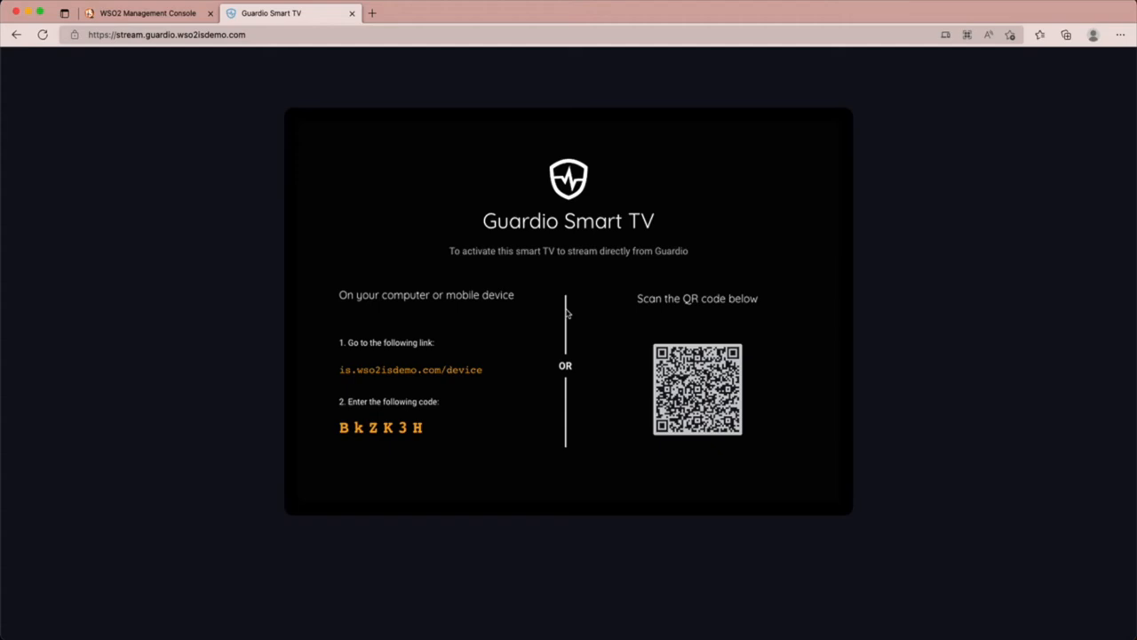
Step: Follow the ia.wso2demo.com/device link to Guardio's Device Flow Sign In page in a new tab
{"action": "left_click", "coordinate": [410, 370]}
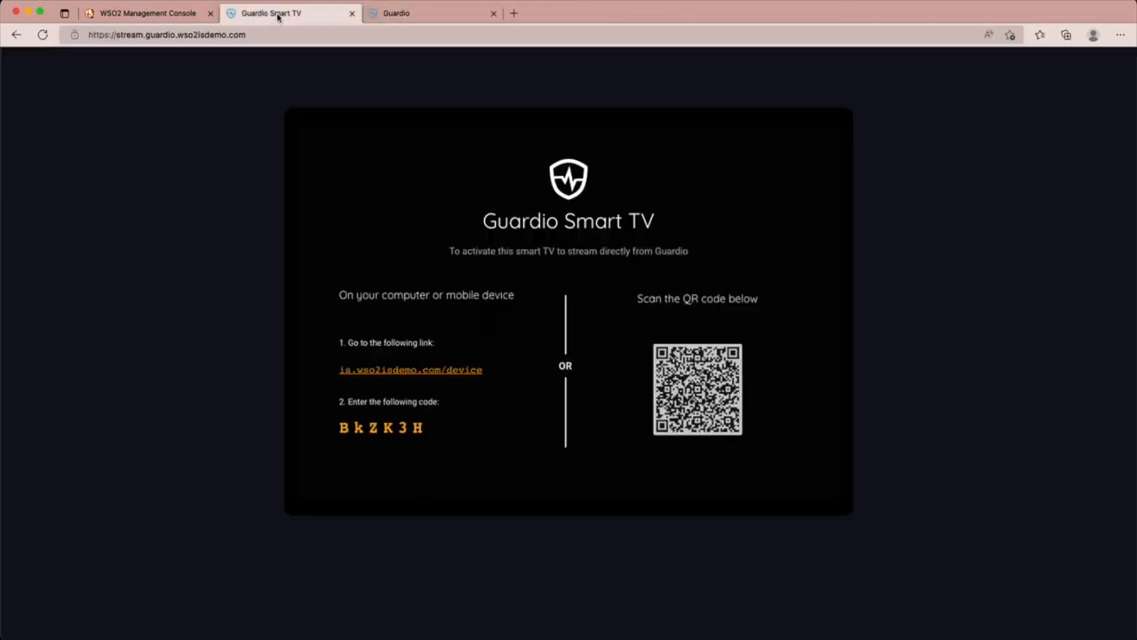
{"action": "double_click", "coordinate": [380, 426]}
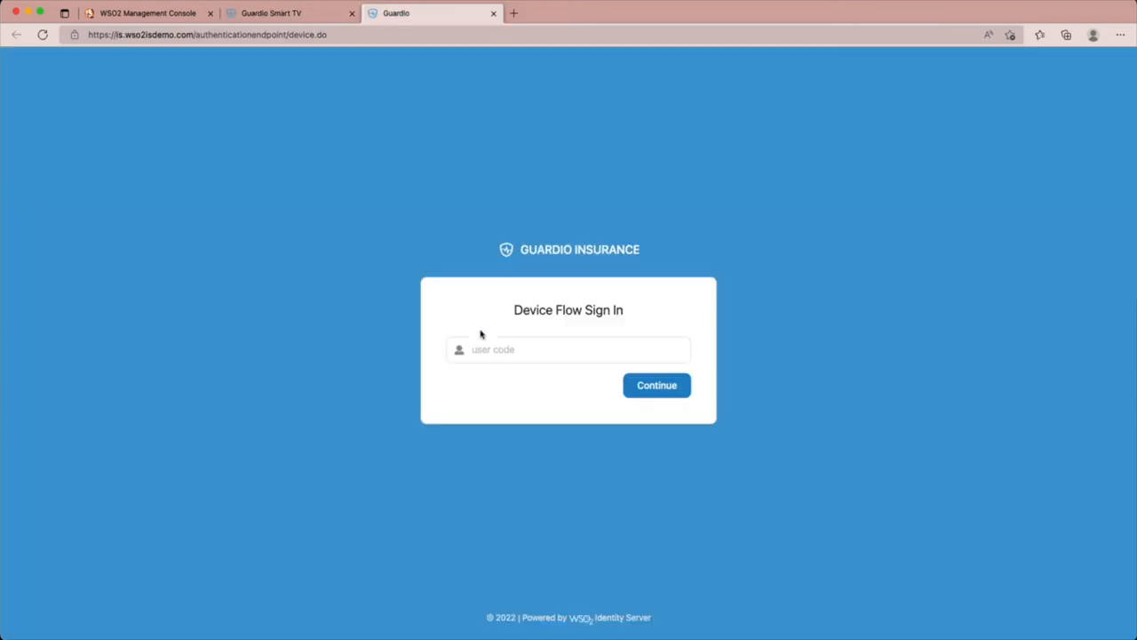
{"action": "type", "text": "BkZK3H"}
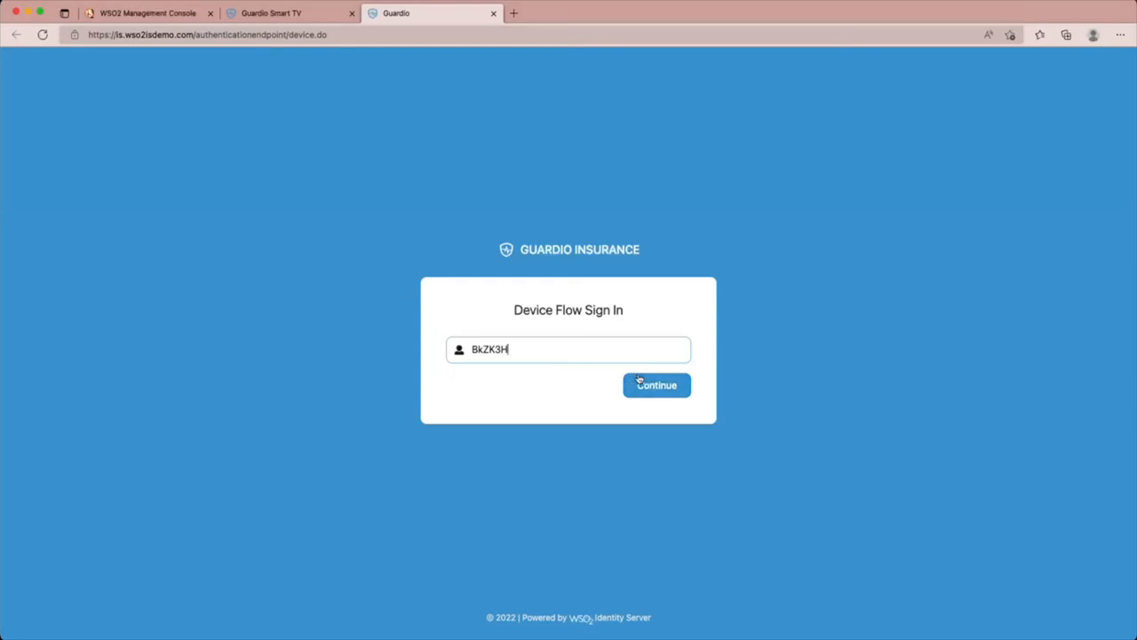
{"action": "left_click", "coordinate": [657, 383]}
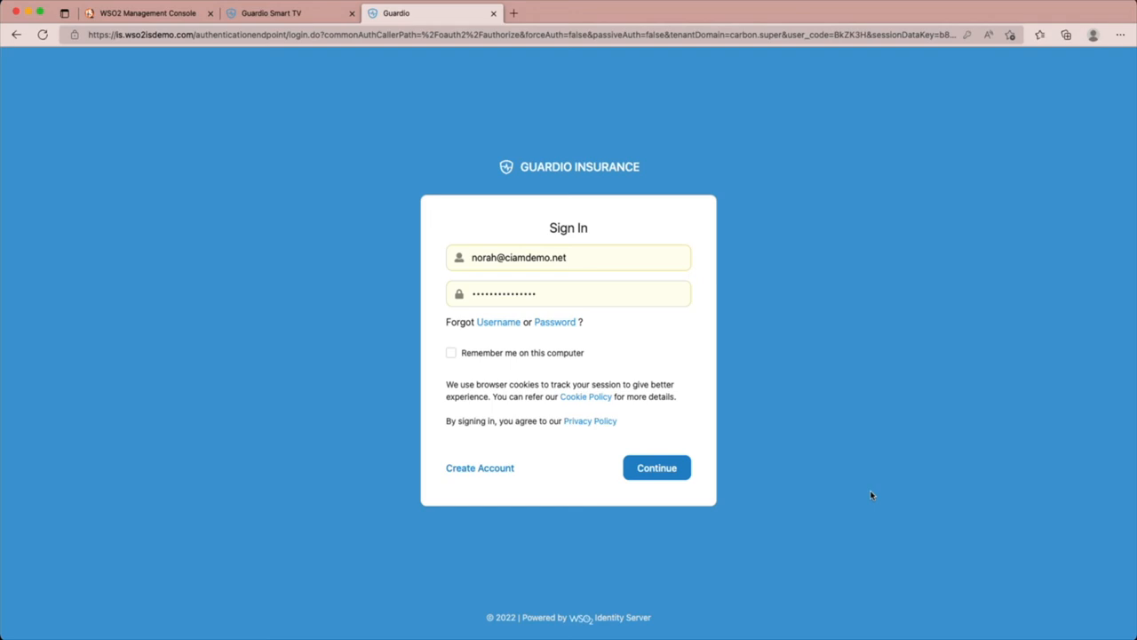
{"action": "mouse_move", "coordinate": [808, 519]}
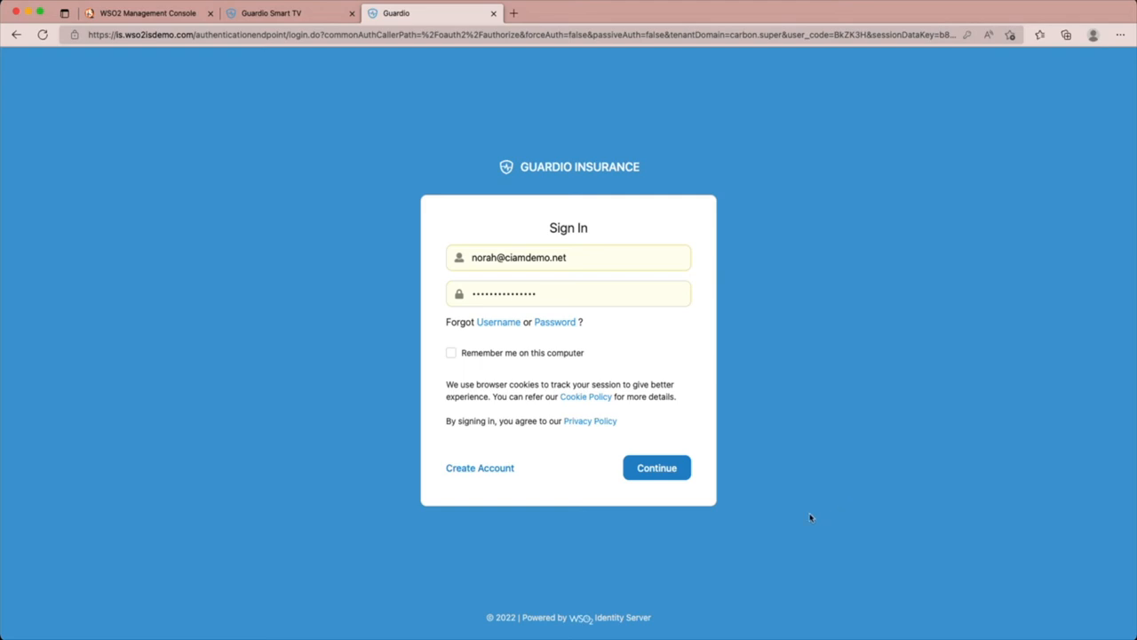
{"action": "left_click", "coordinate": [657, 467]}
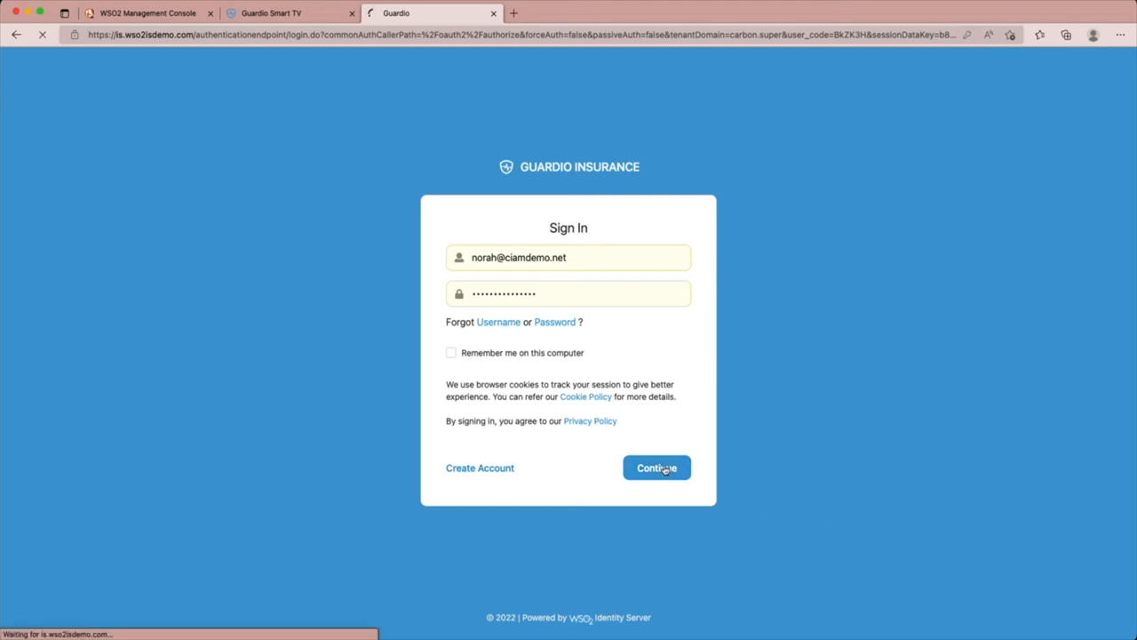
{"action": "left_click", "coordinate": [657, 467]}
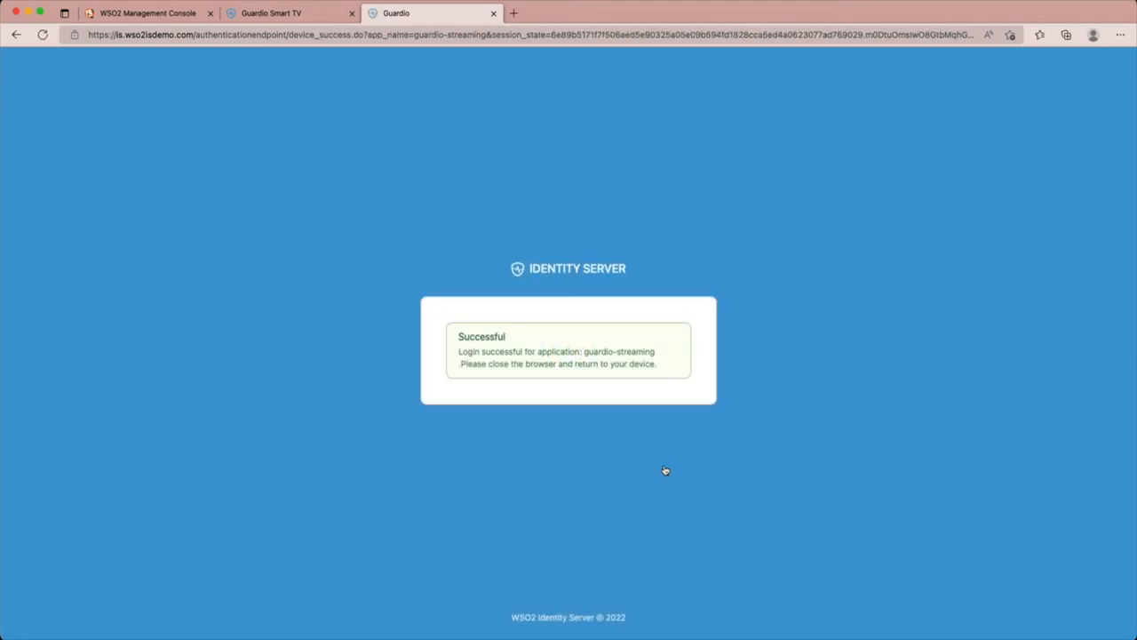
{"action": "mouse_move", "coordinate": [300, 7]}
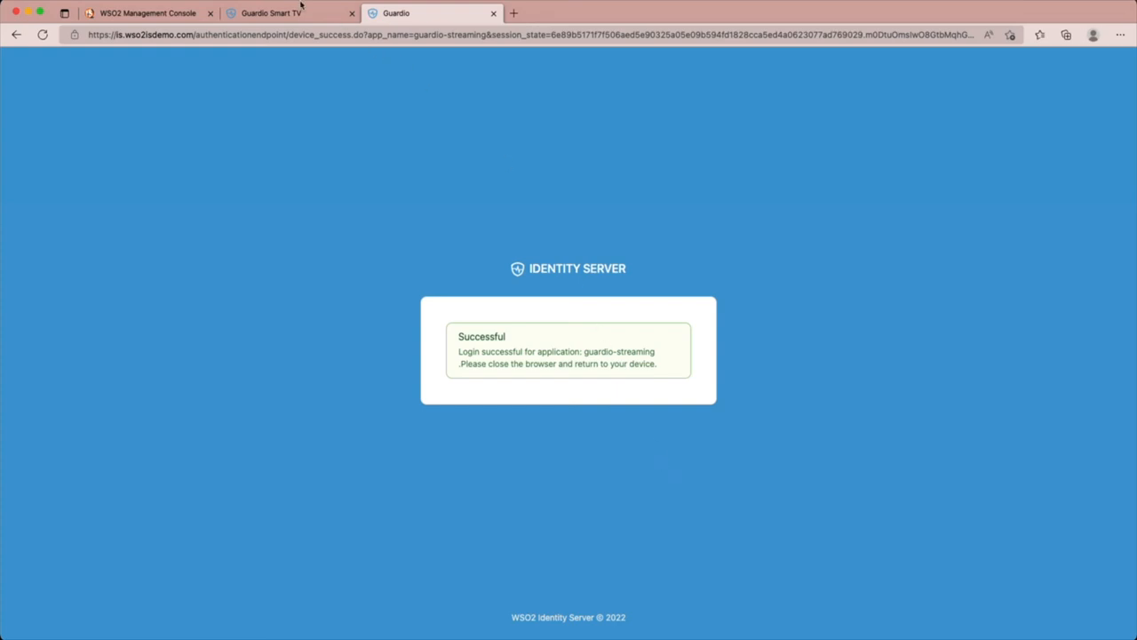
{"action": "left_click", "coordinate": [270, 13]}
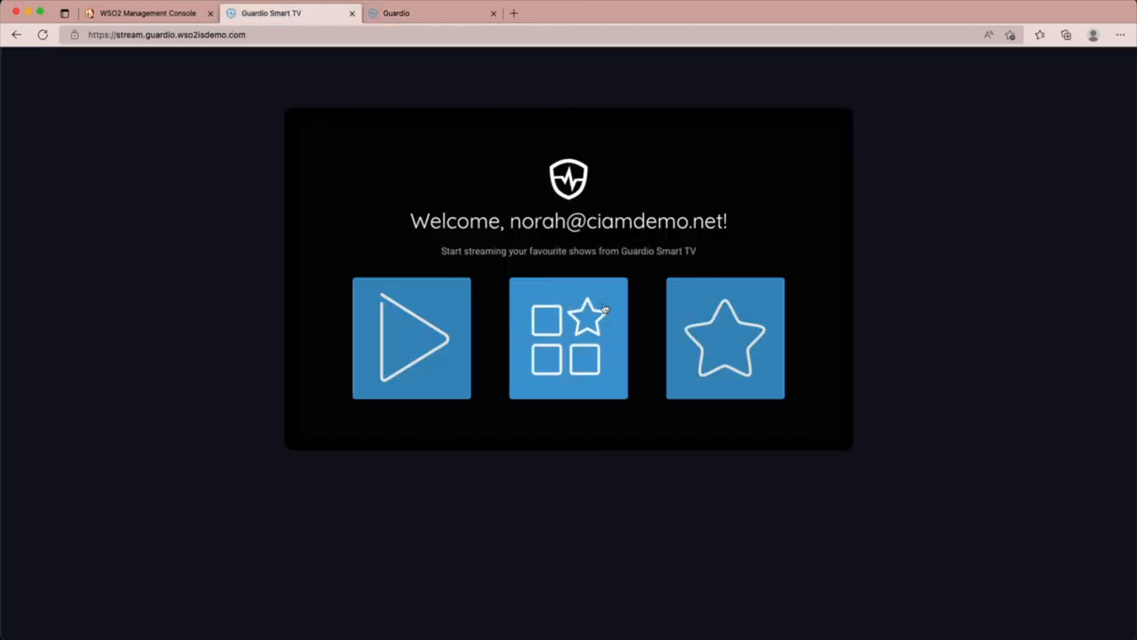
{"action": "mouse_move", "coordinate": [825, 300]}
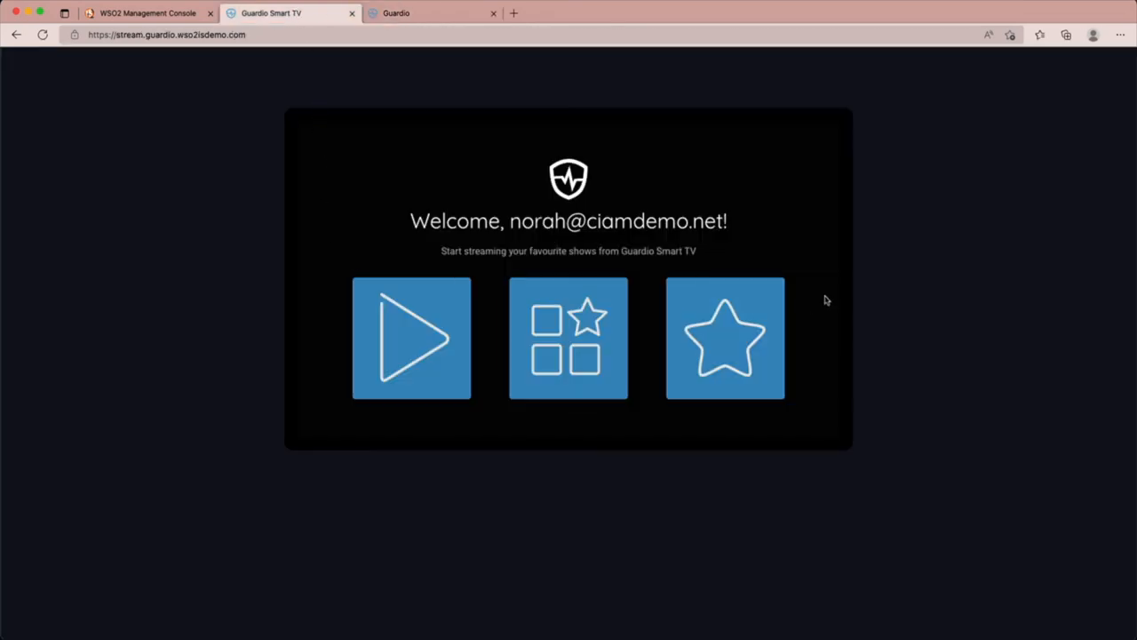